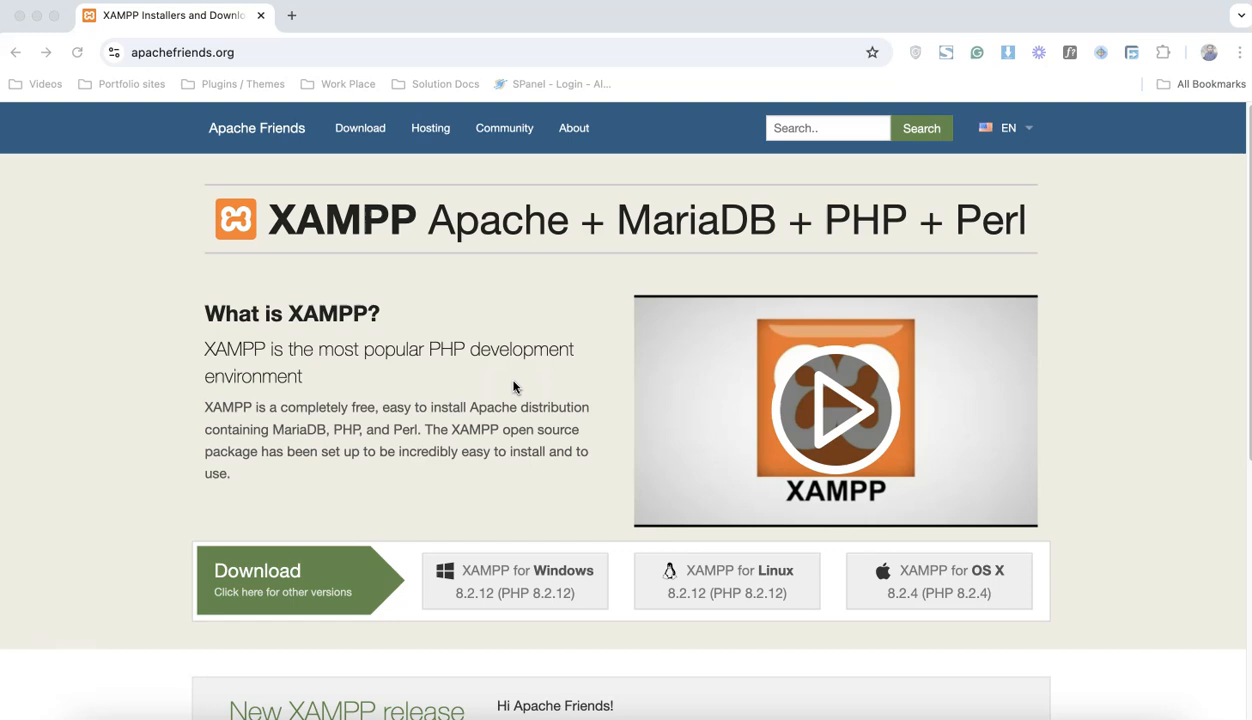
pyautogui.moveTo(308, 36)
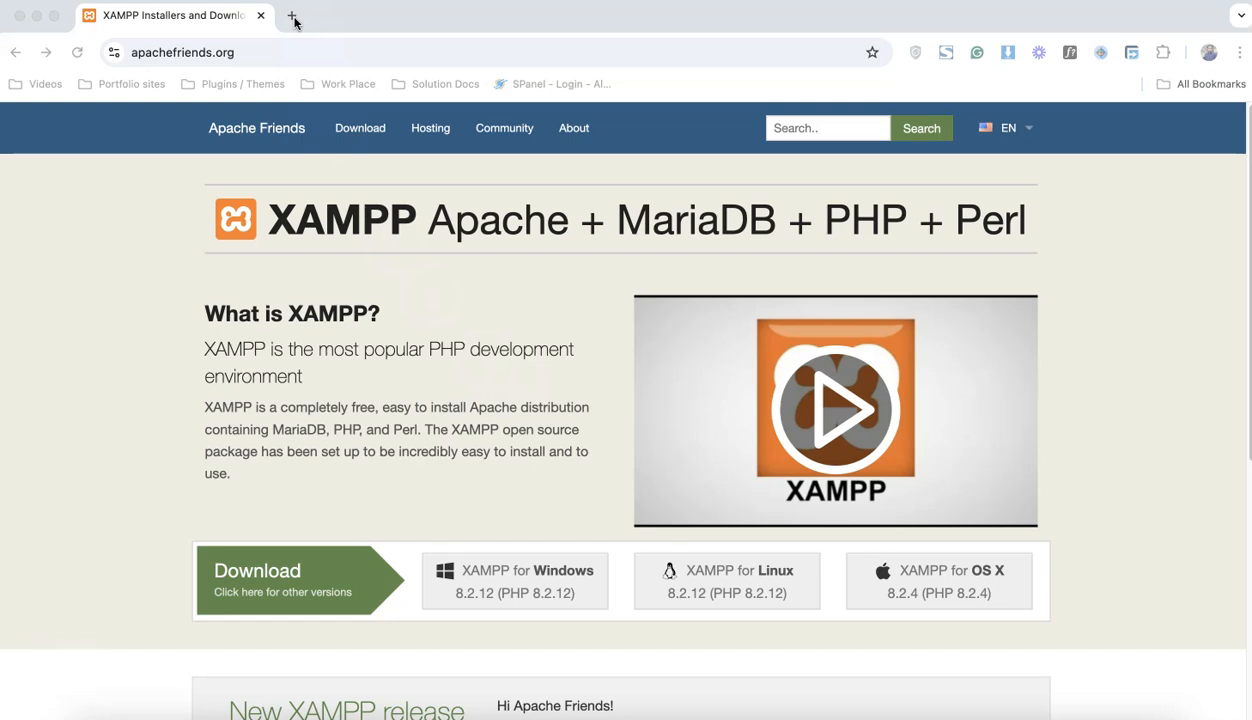
# Step: In a new tab, search Google for 'local by wpengine' and open the WP Engine Local result
pyautogui.click(290, 16)
pyautogui.write('local')
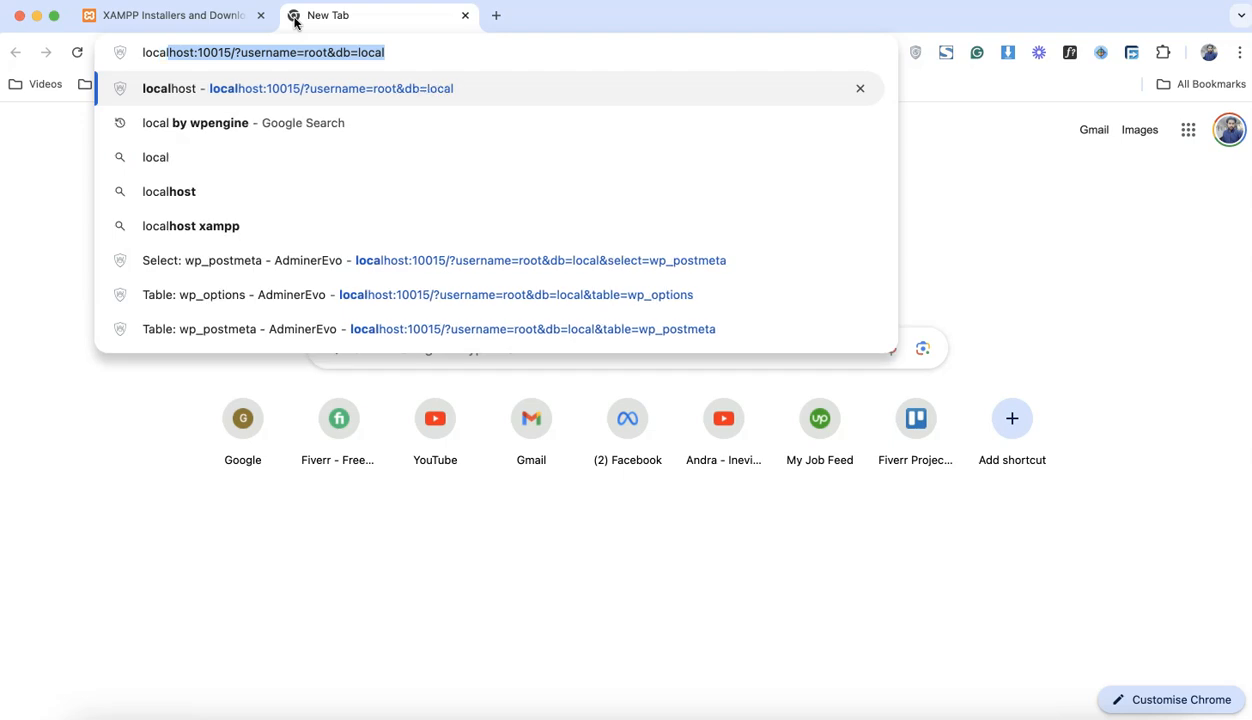
pyautogui.click(198, 122)
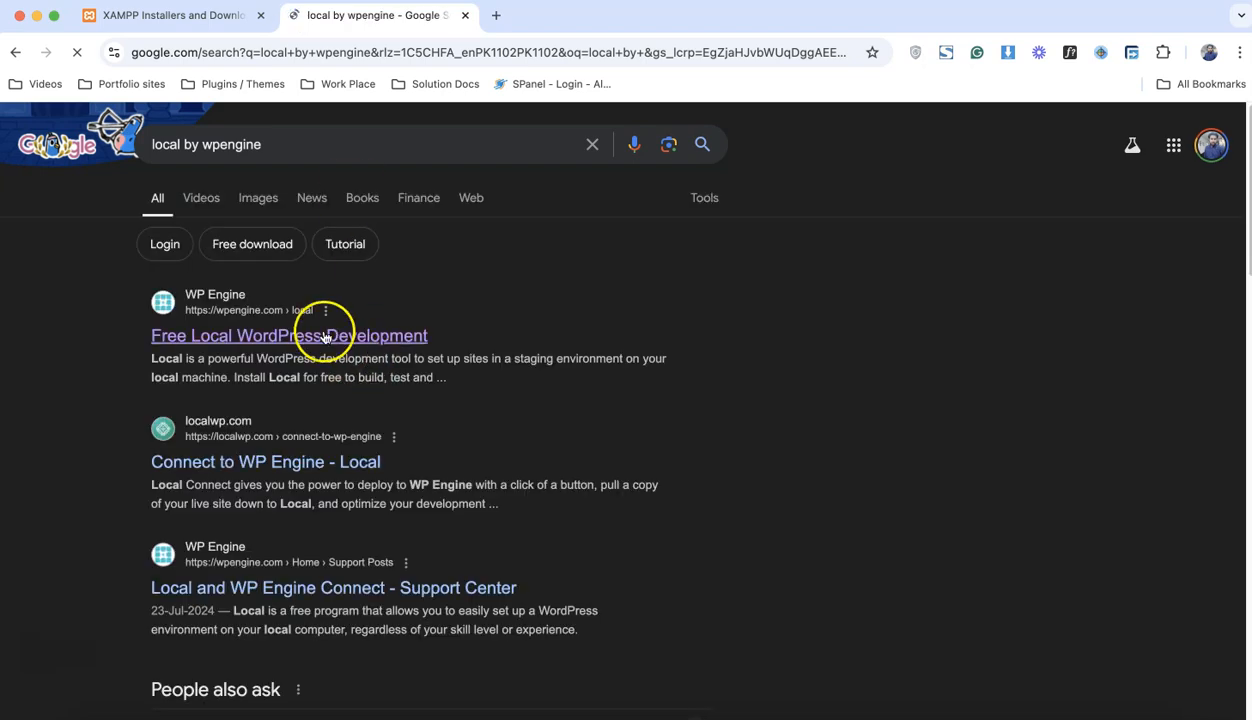
pyautogui.click(288, 336)
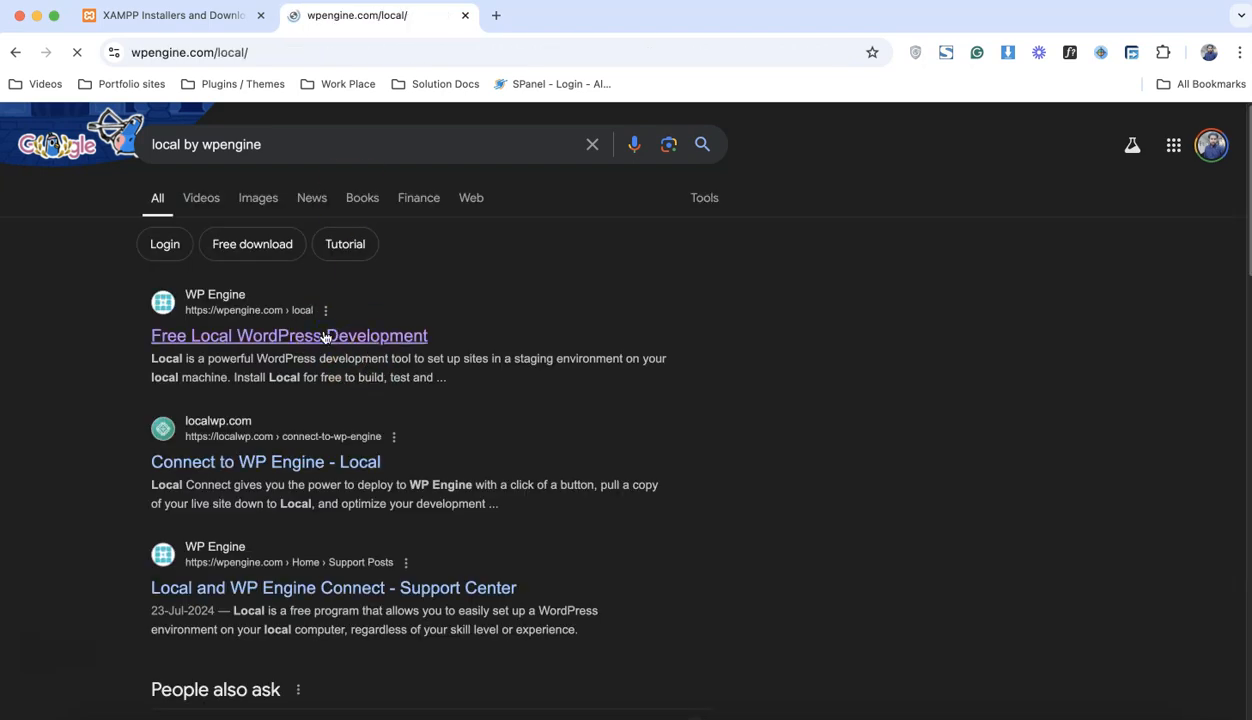
# Step: Go to the Local free download form and choose Mac as the download platform
pyautogui.click(288, 336)
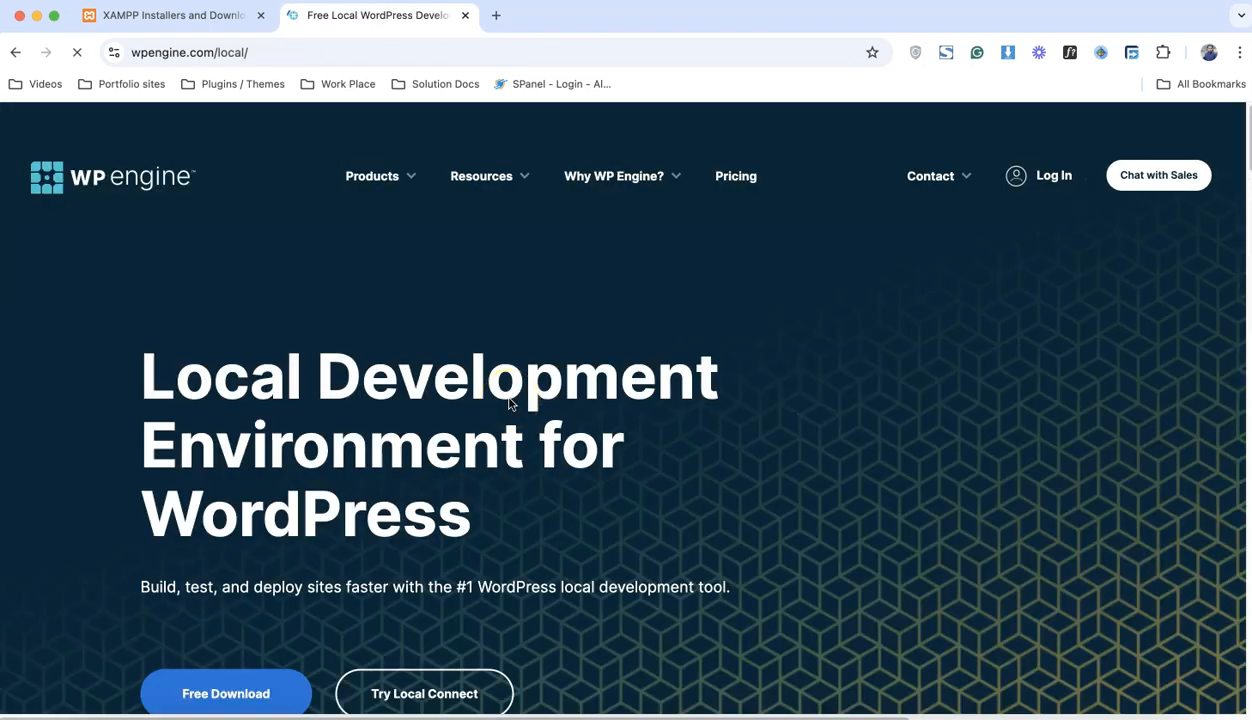
pyautogui.scroll(-3)
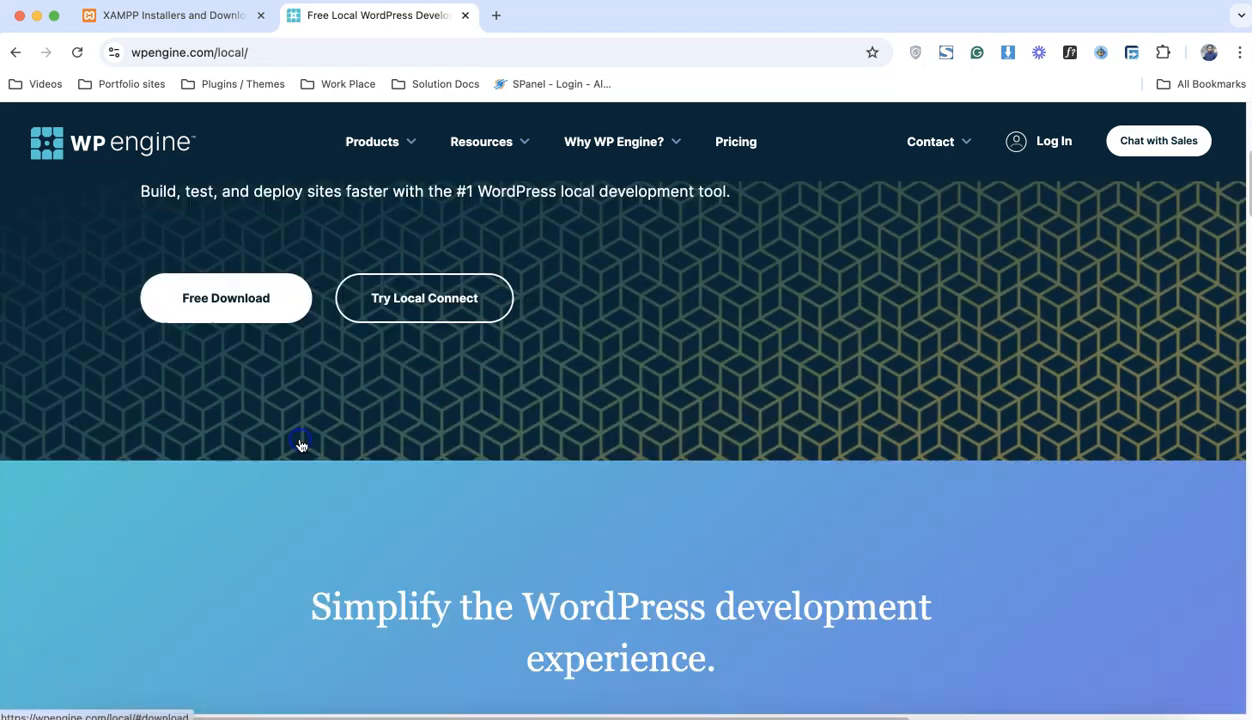
pyautogui.click(224, 296)
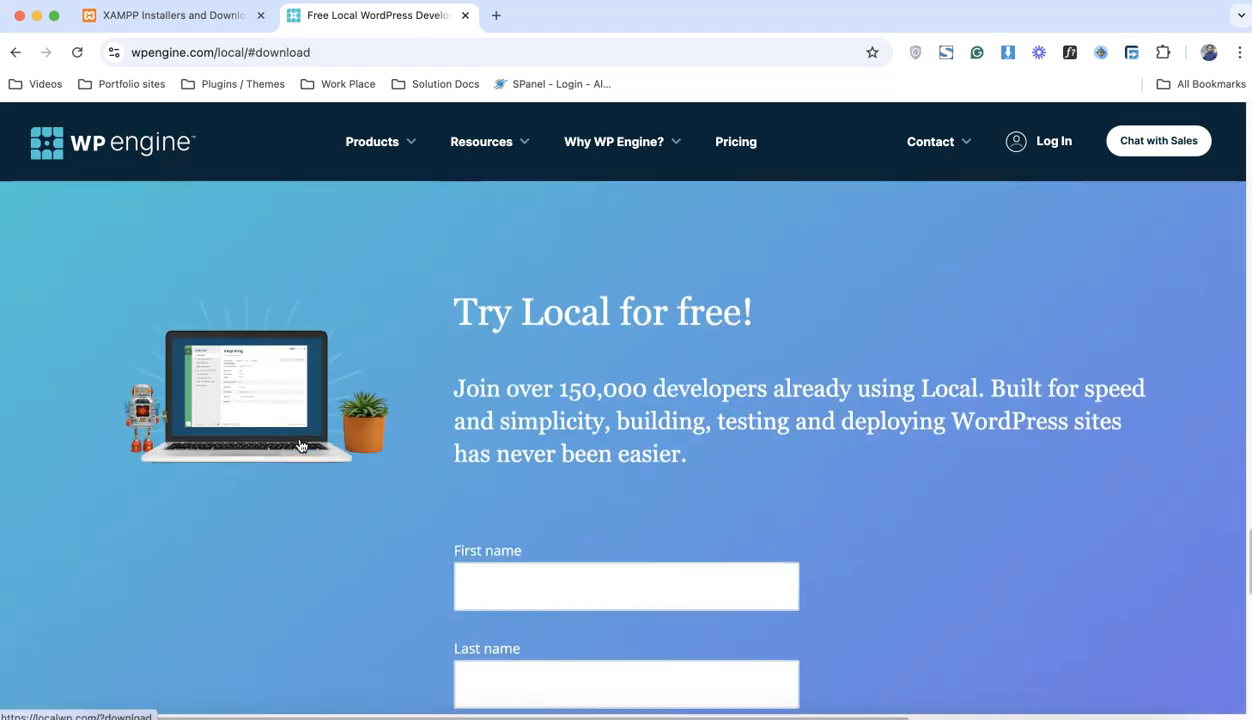
pyautogui.scroll(-3)
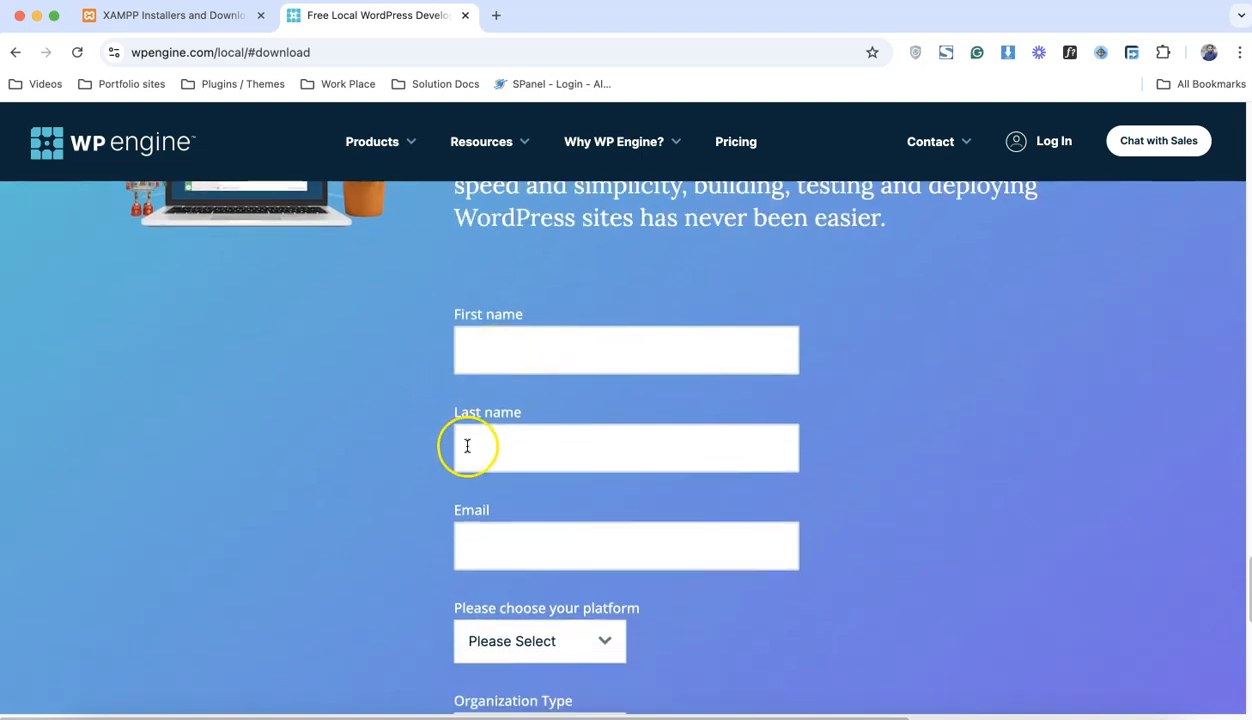
pyautogui.scroll(-3)
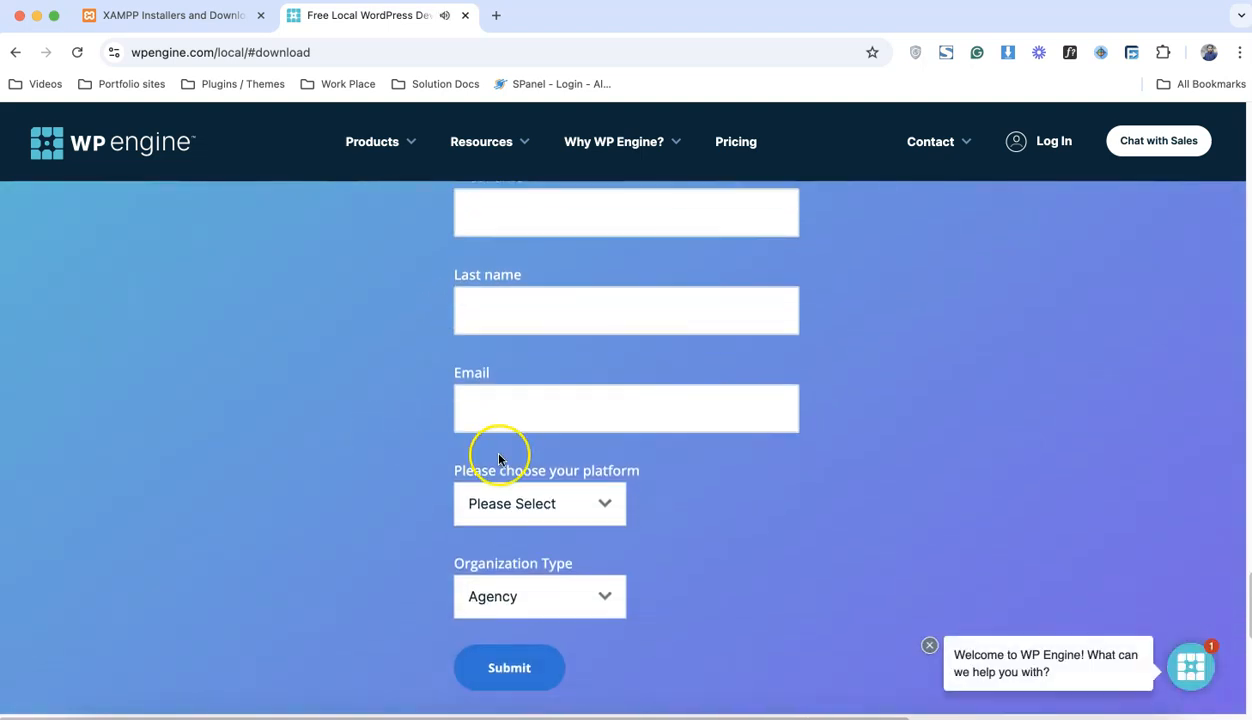
pyautogui.click(540, 504)
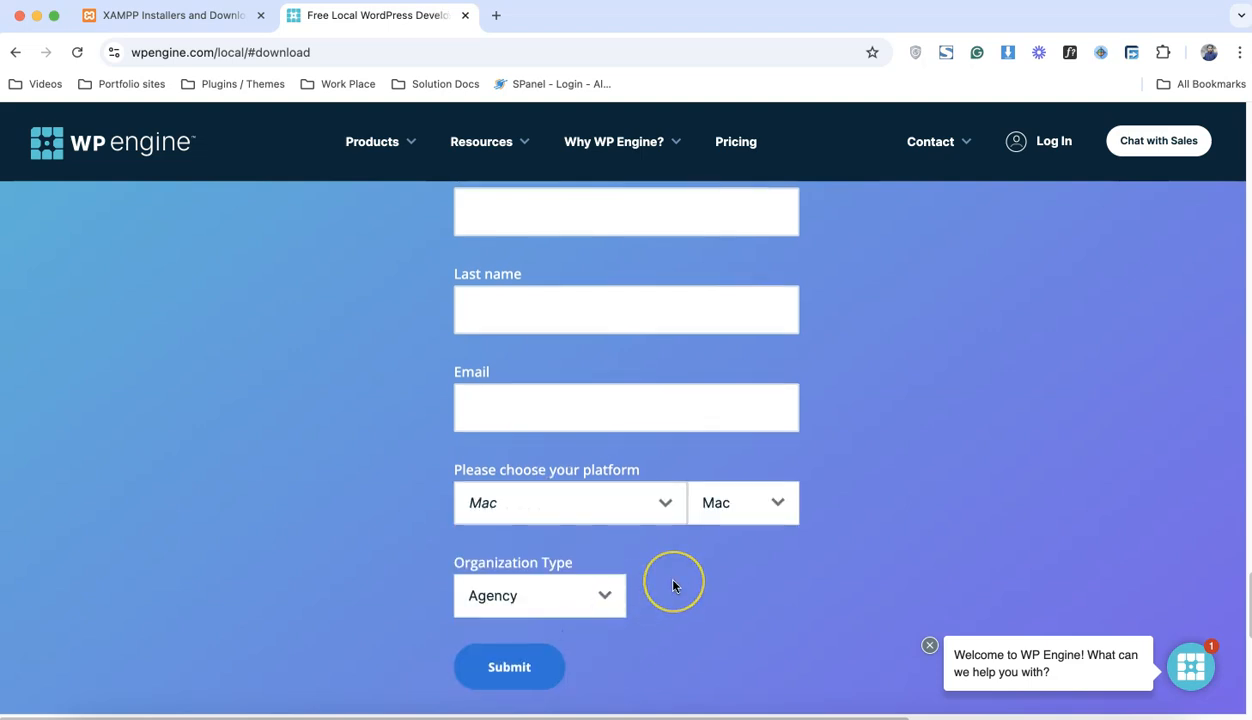
pyautogui.scroll(-3)
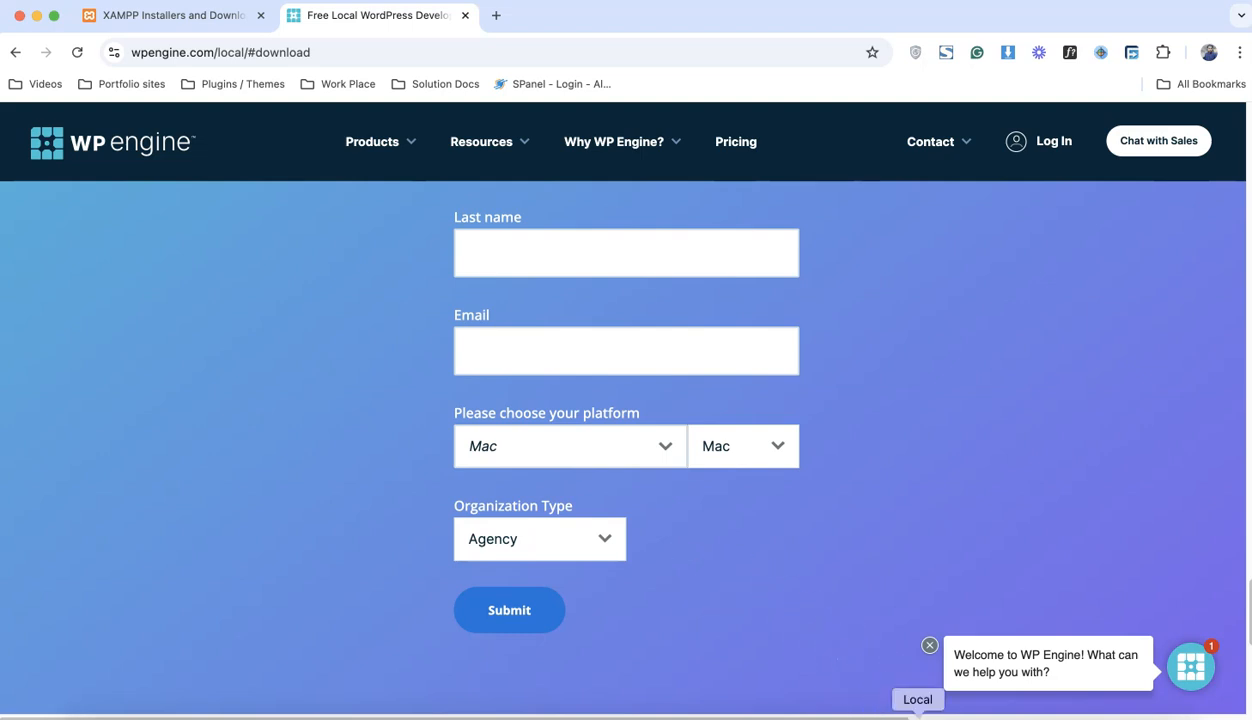
# Step: Bring up the Local app from the Dock and start adding a new site
pyautogui.click(918, 698)
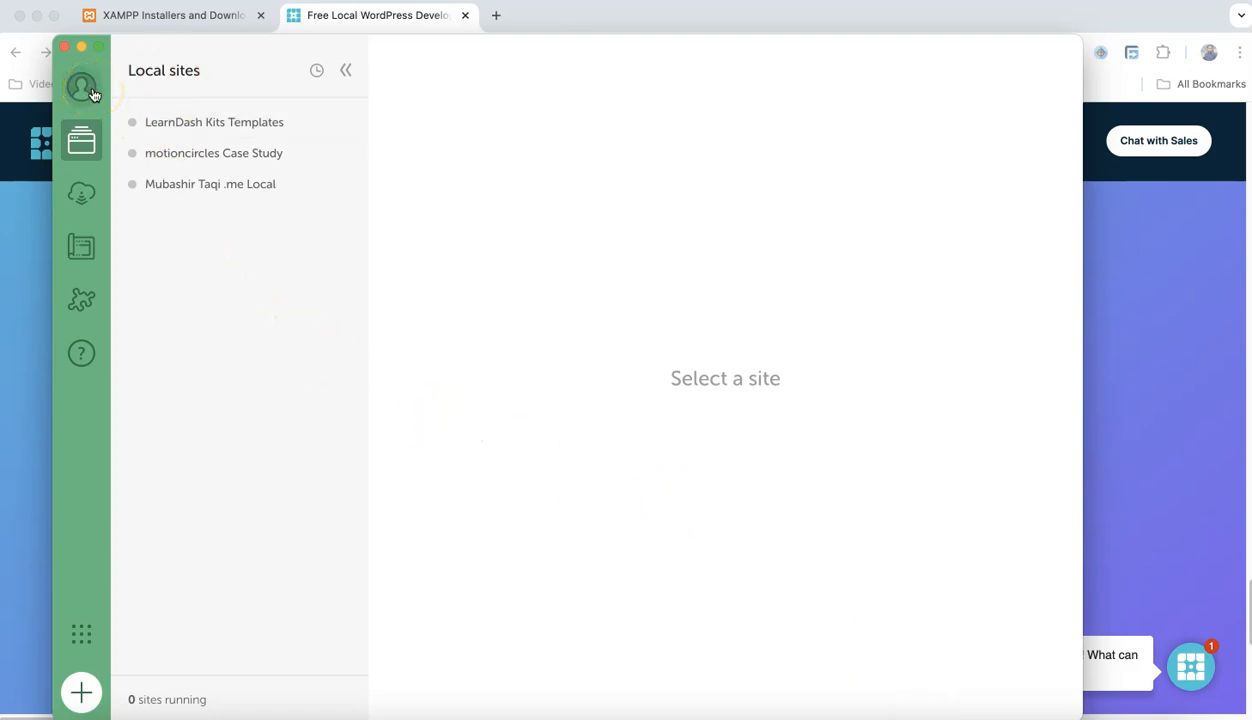
pyautogui.moveTo(188, 358)
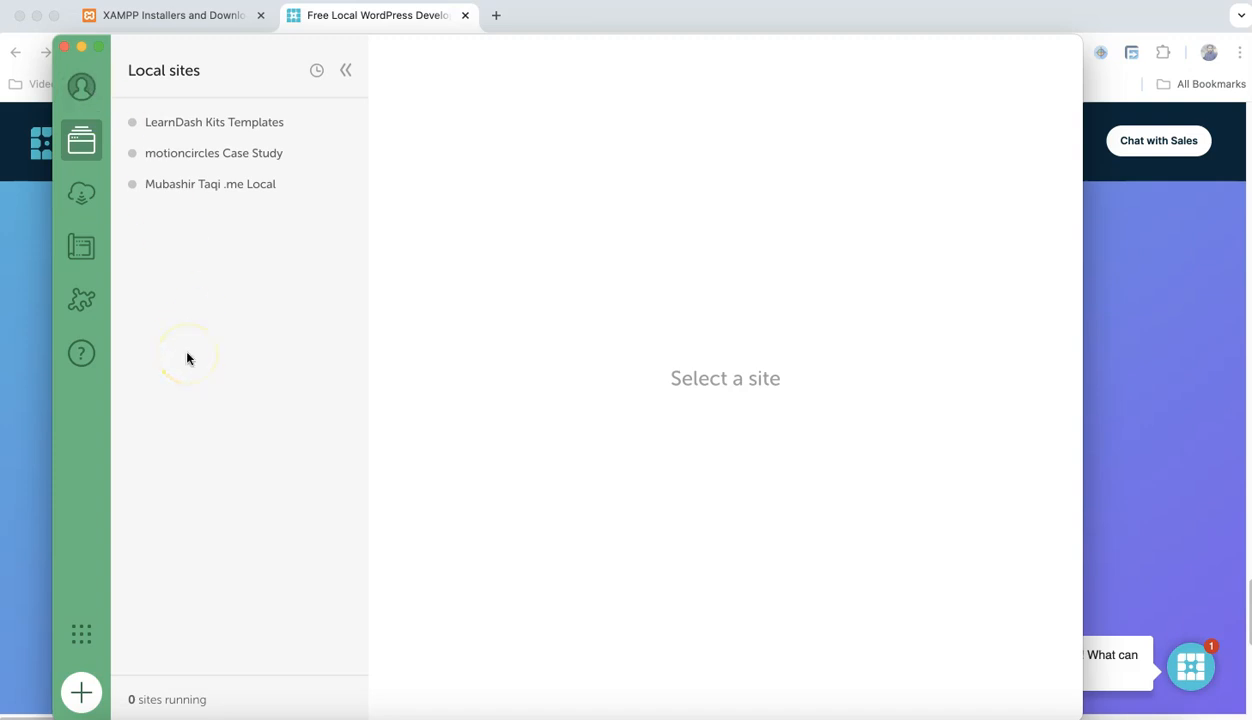
pyautogui.moveTo(602, 78)
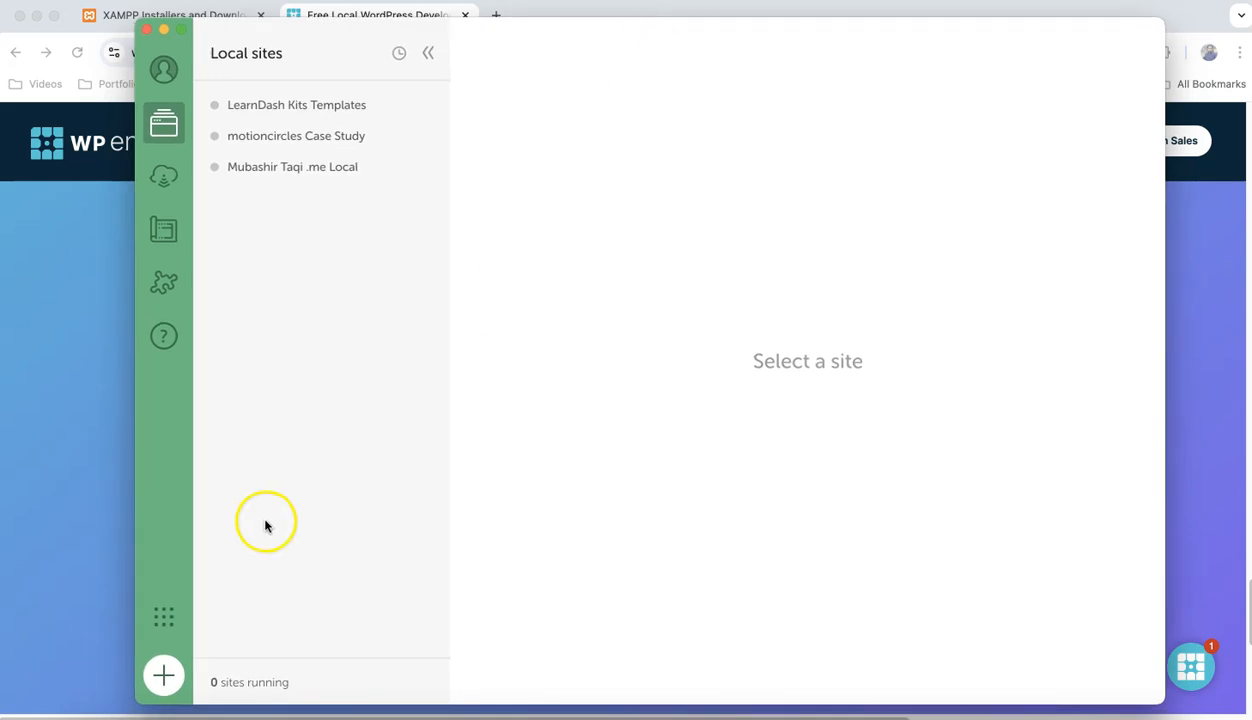
pyautogui.click(162, 676)
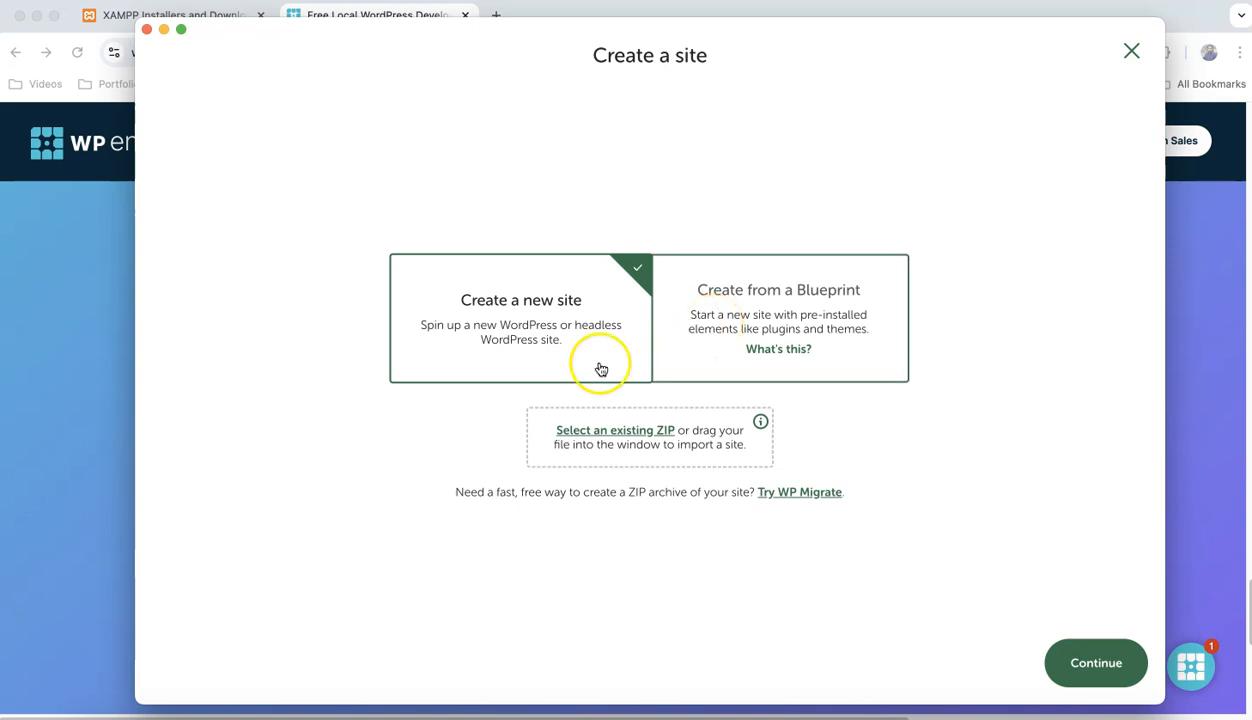
pyautogui.moveTo(372, 408)
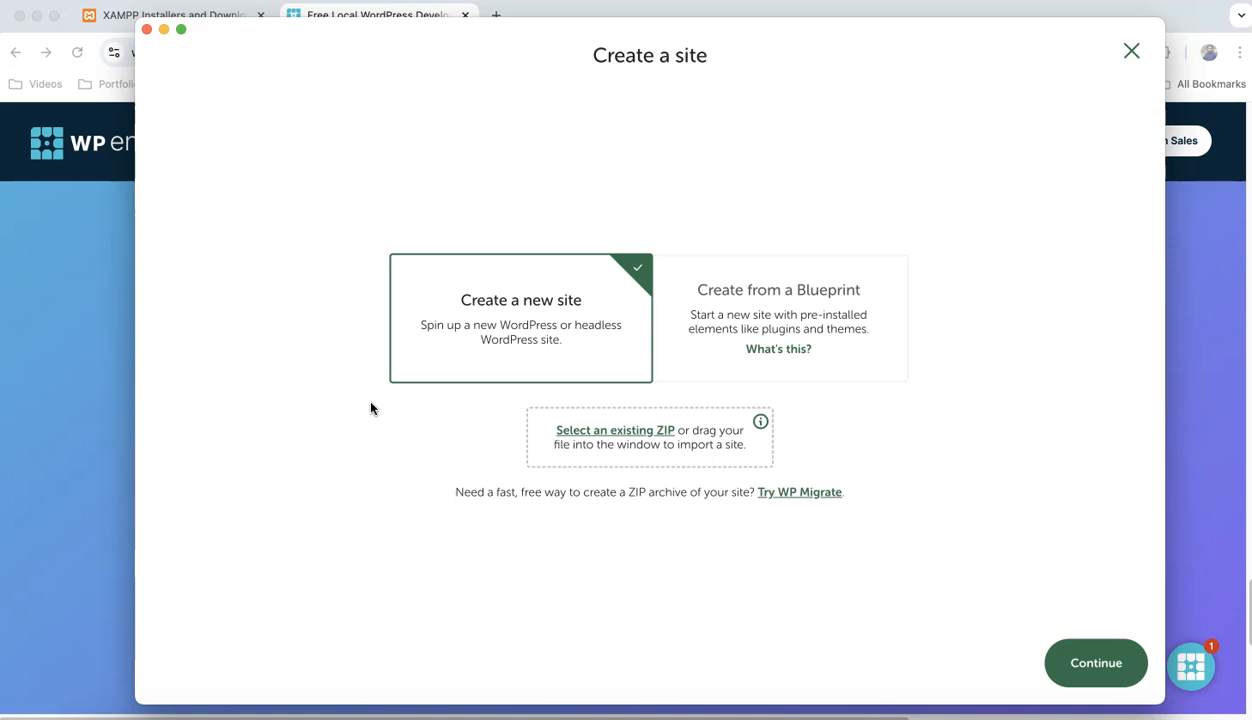
pyautogui.moveTo(464, 352)
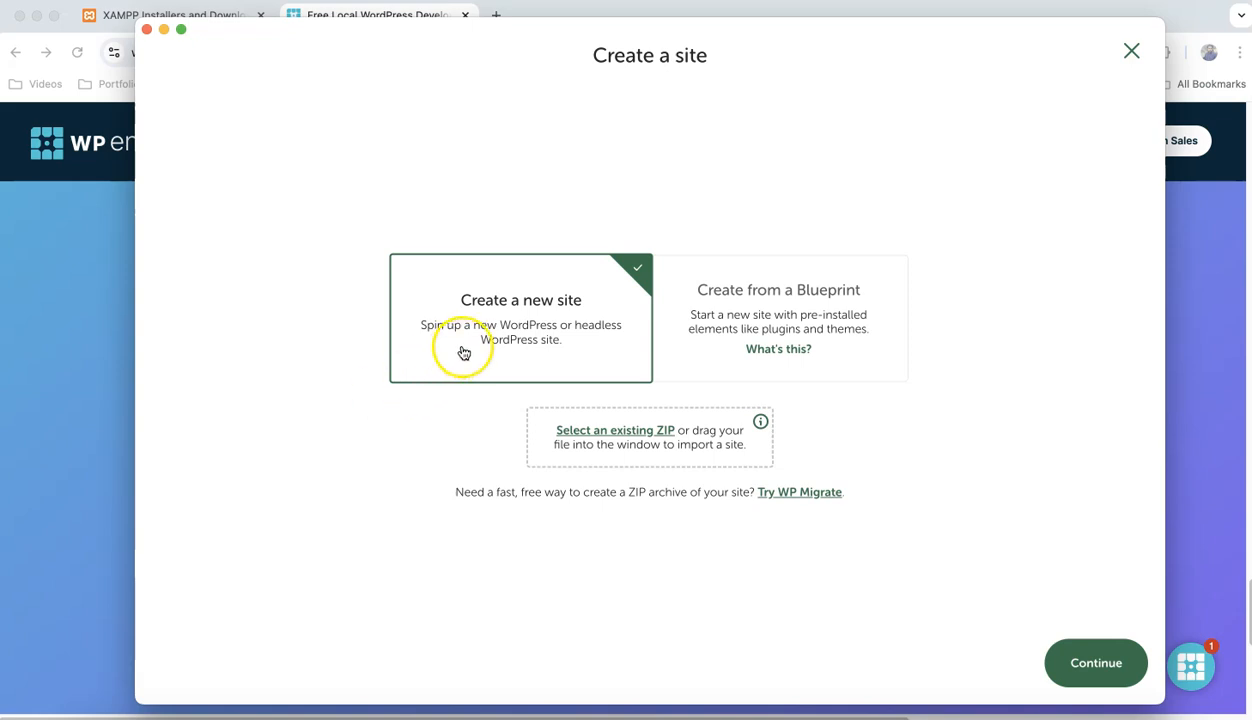
# Step: Name the new site 'Mubashir' and continue to the environment step
pyautogui.click(1096, 662)
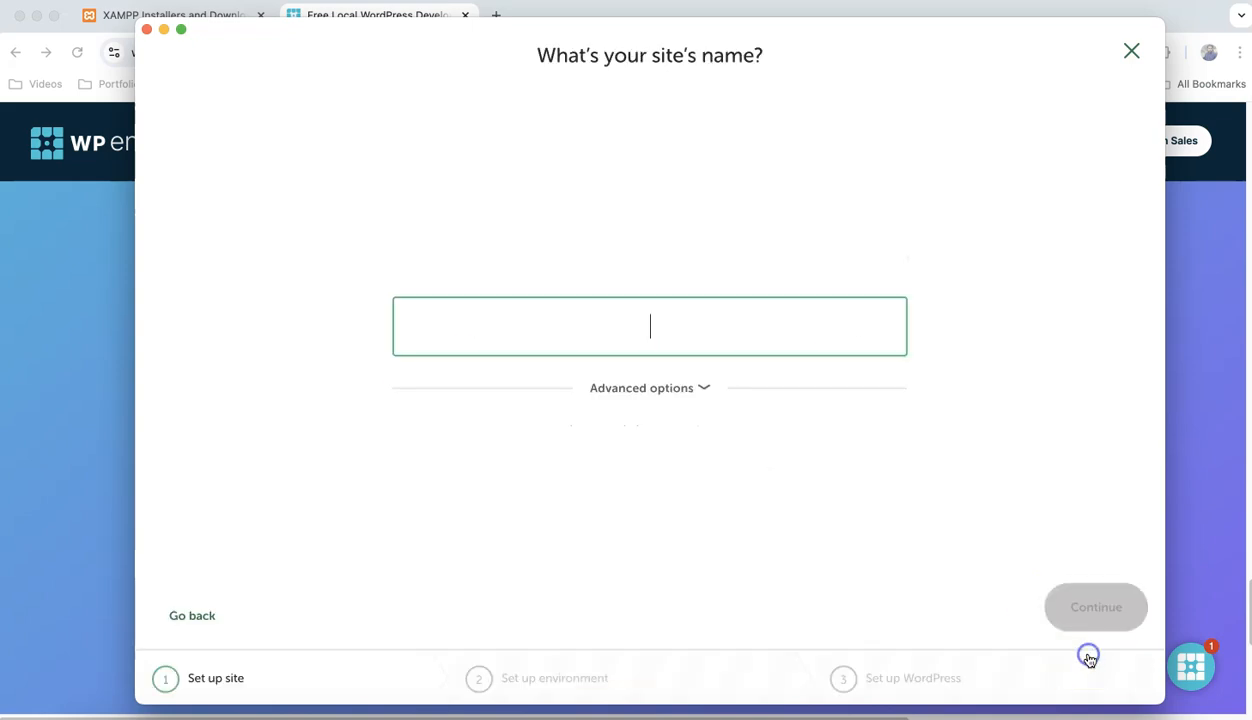
pyautogui.write('M')
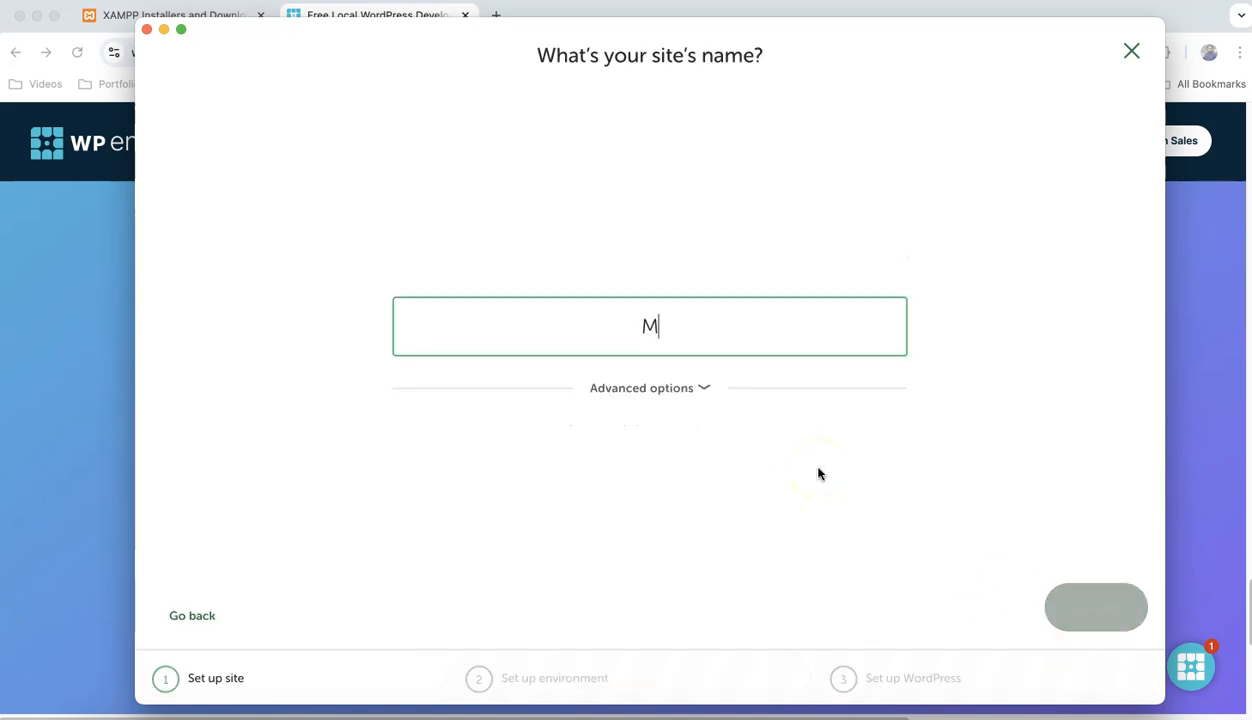
pyautogui.write('ubashir')
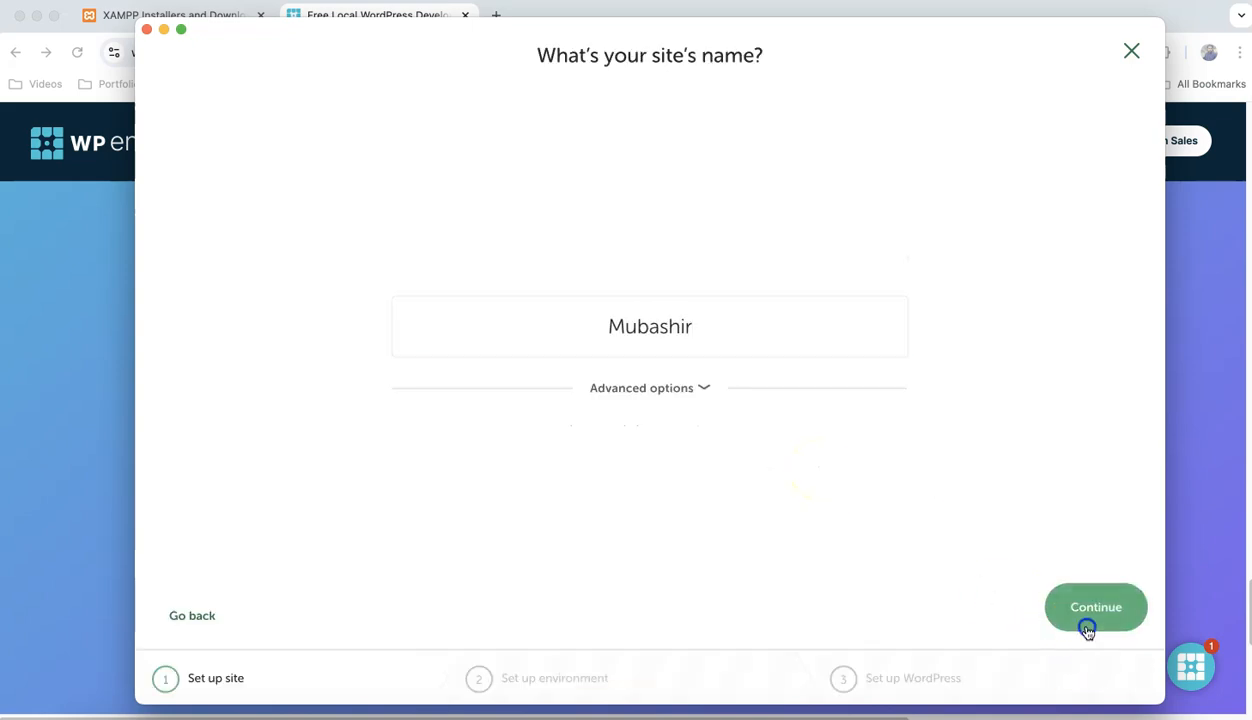
pyautogui.click(1096, 608)
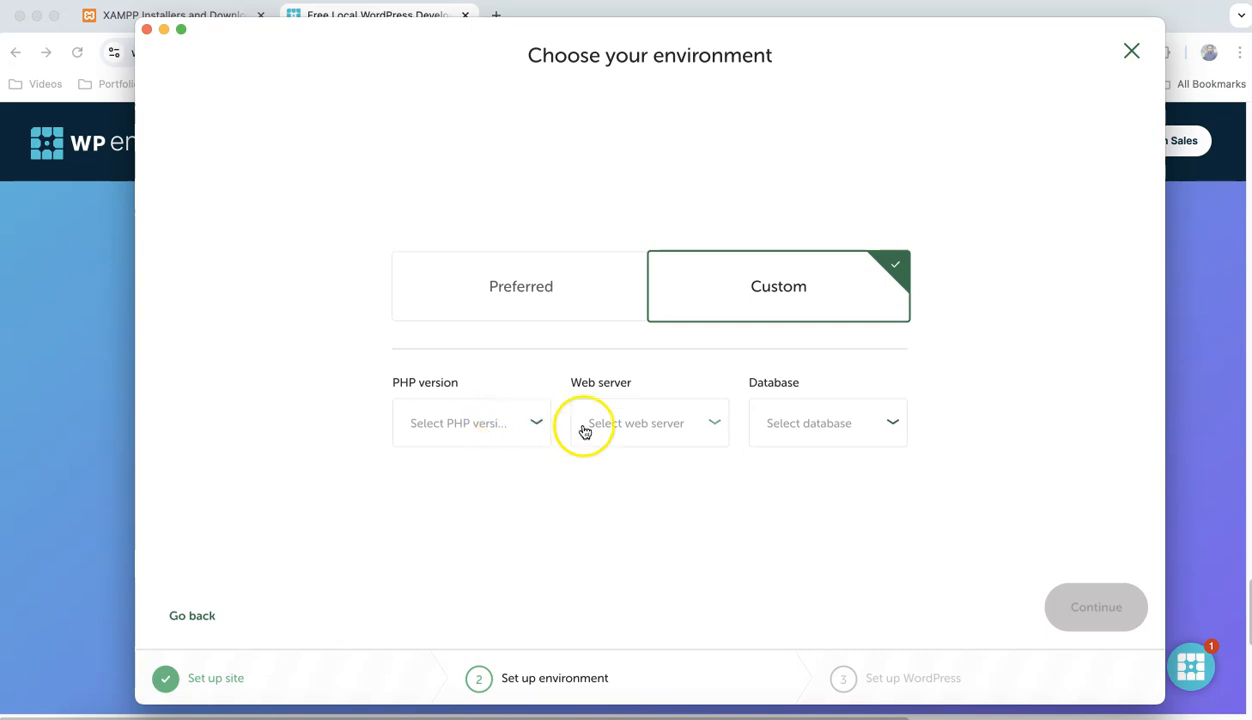
# Step: Check the database version choices, switch to the Preferred environment and continue to WordPress setup
pyautogui.click(826, 422)
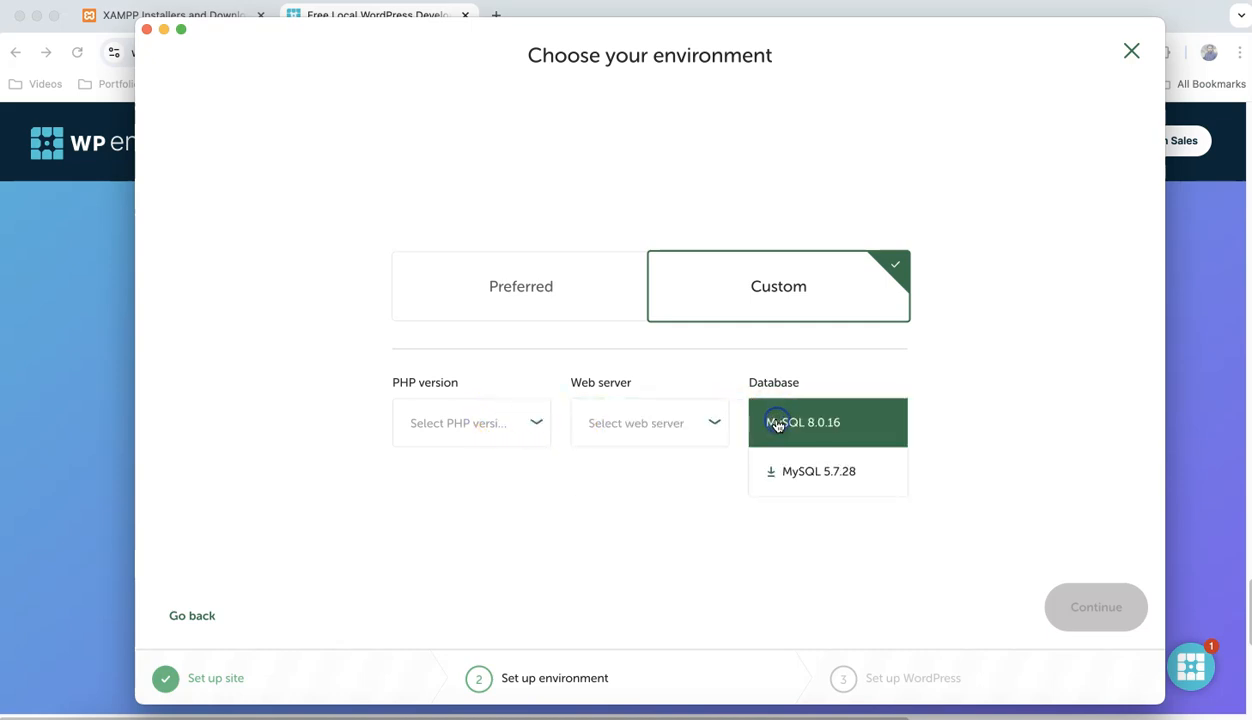
pyautogui.click(648, 422)
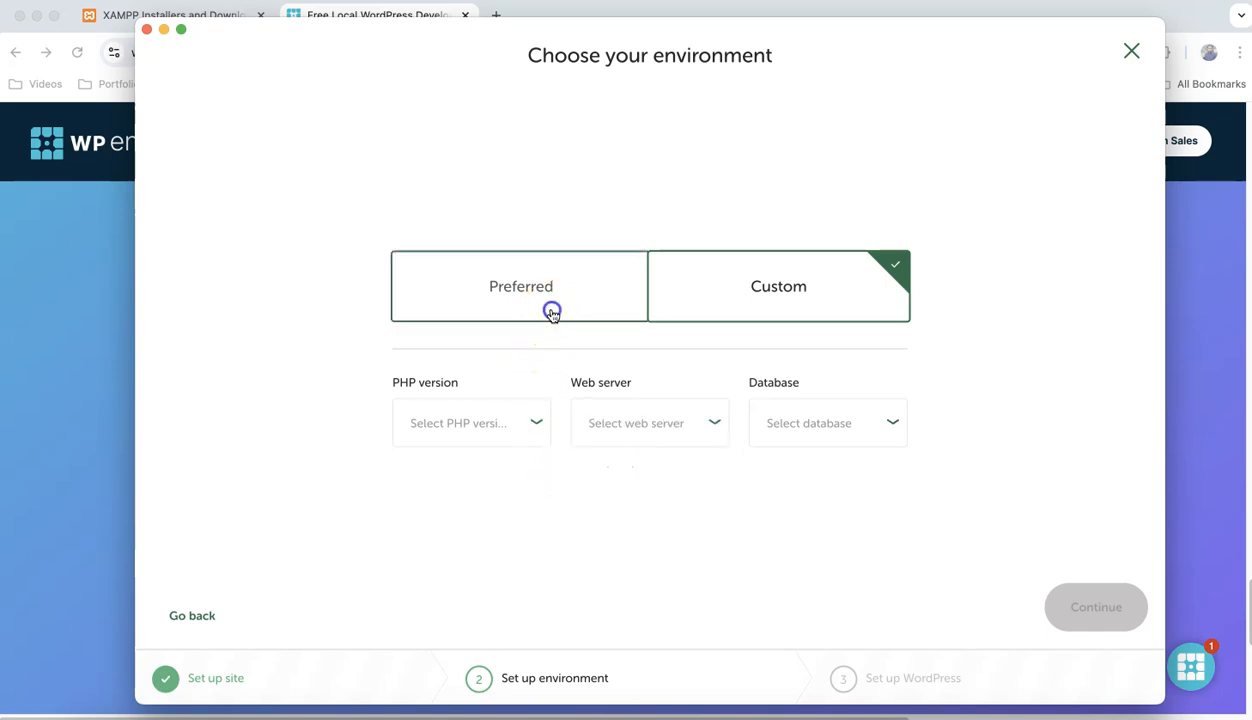
pyautogui.click(520, 286)
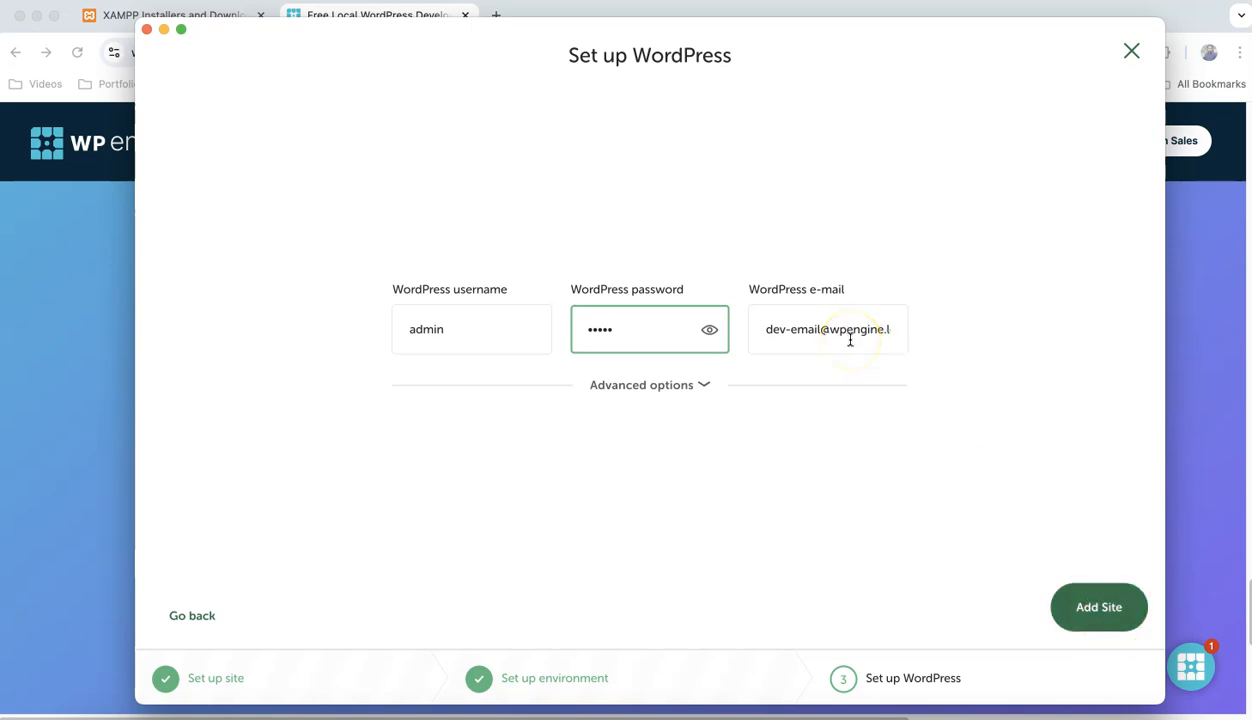
pyautogui.click(850, 340)
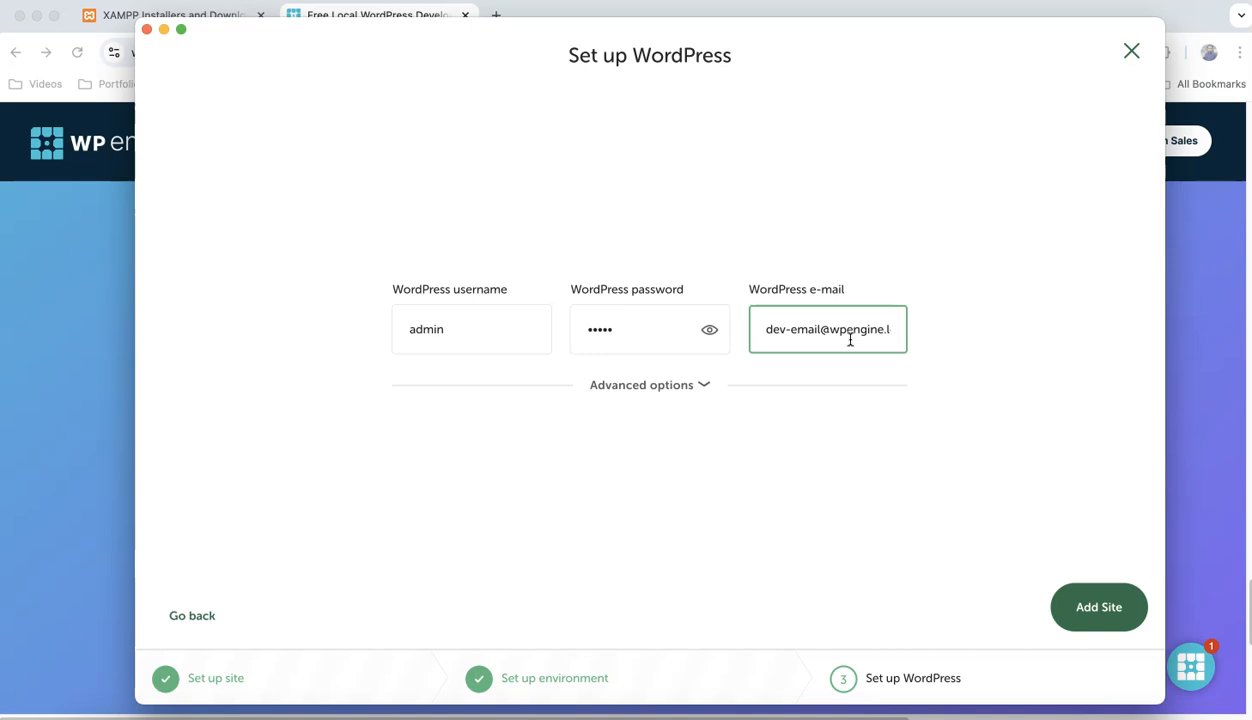
pyautogui.click(1100, 608)
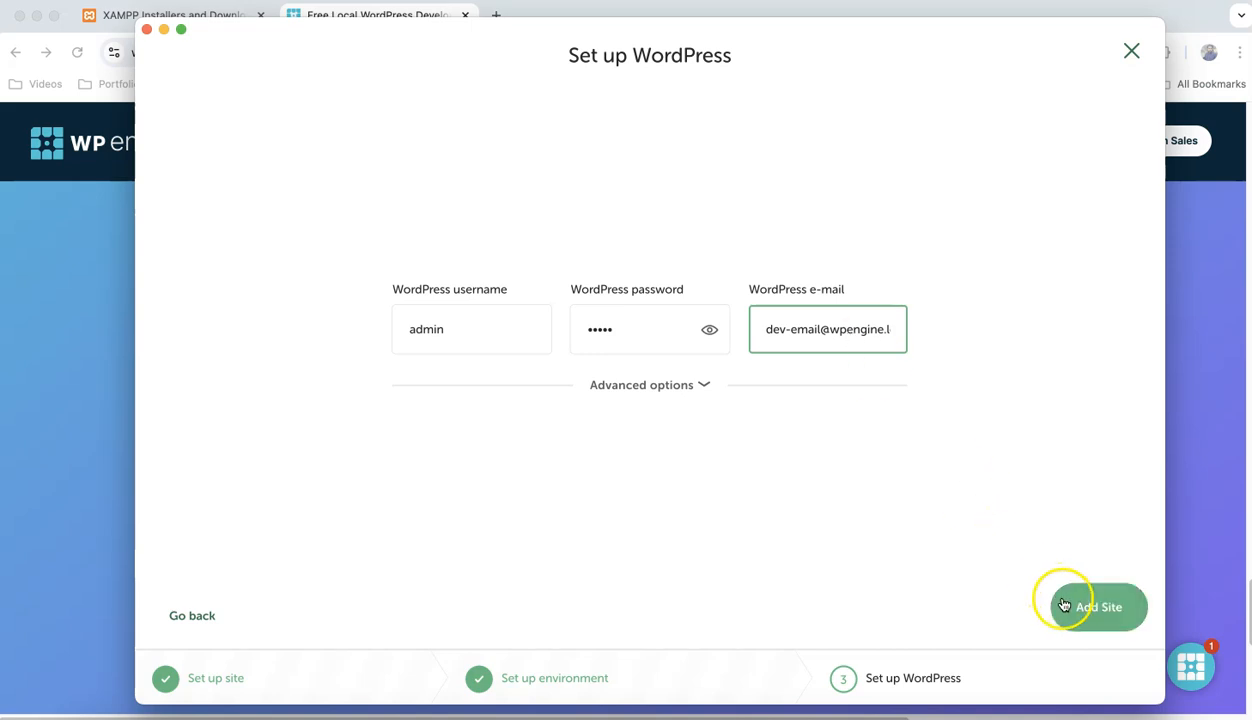
# Step: Add the Mubashir site and approve the system password prompt so it starts
pyautogui.click(1092, 606)
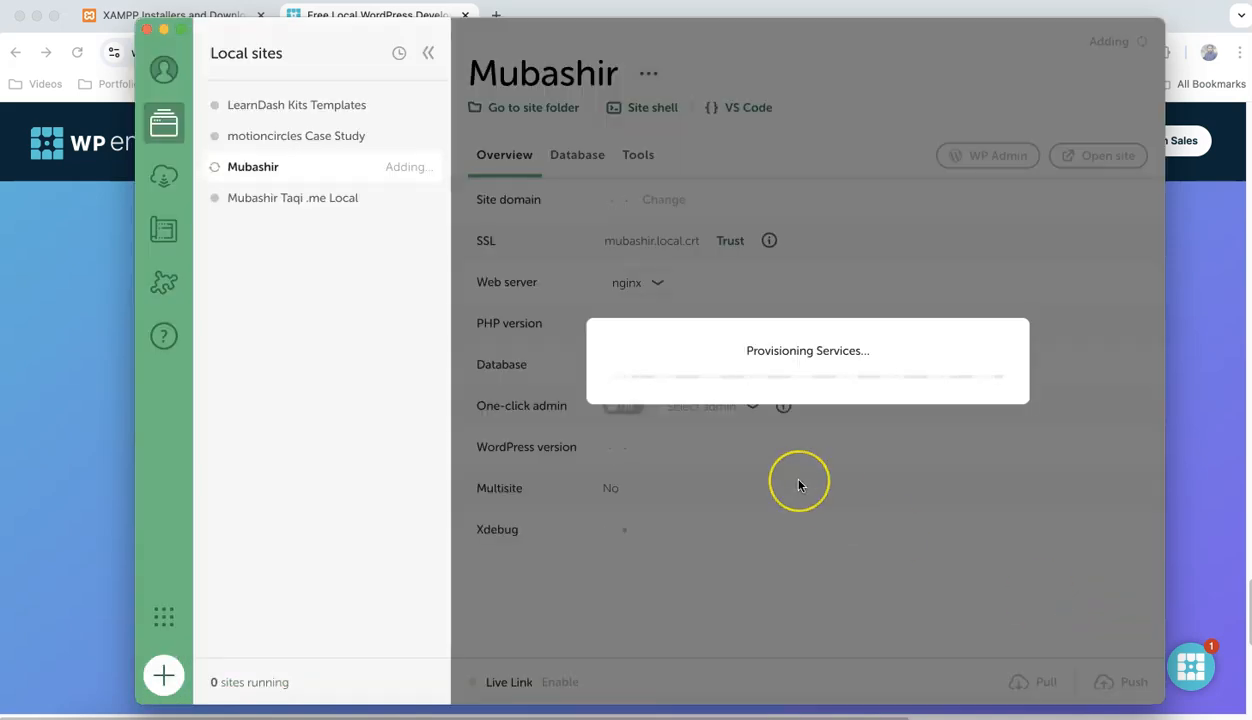
pyautogui.moveTo(800, 484)
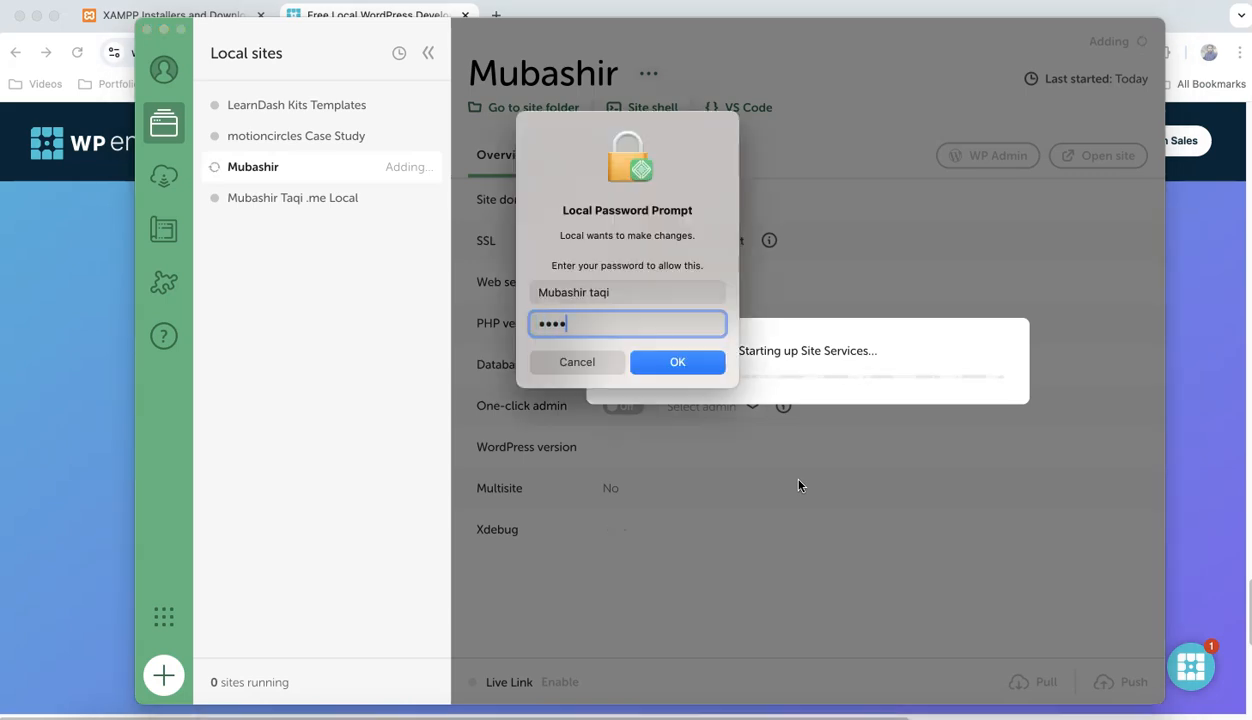
pyautogui.click(676, 362)
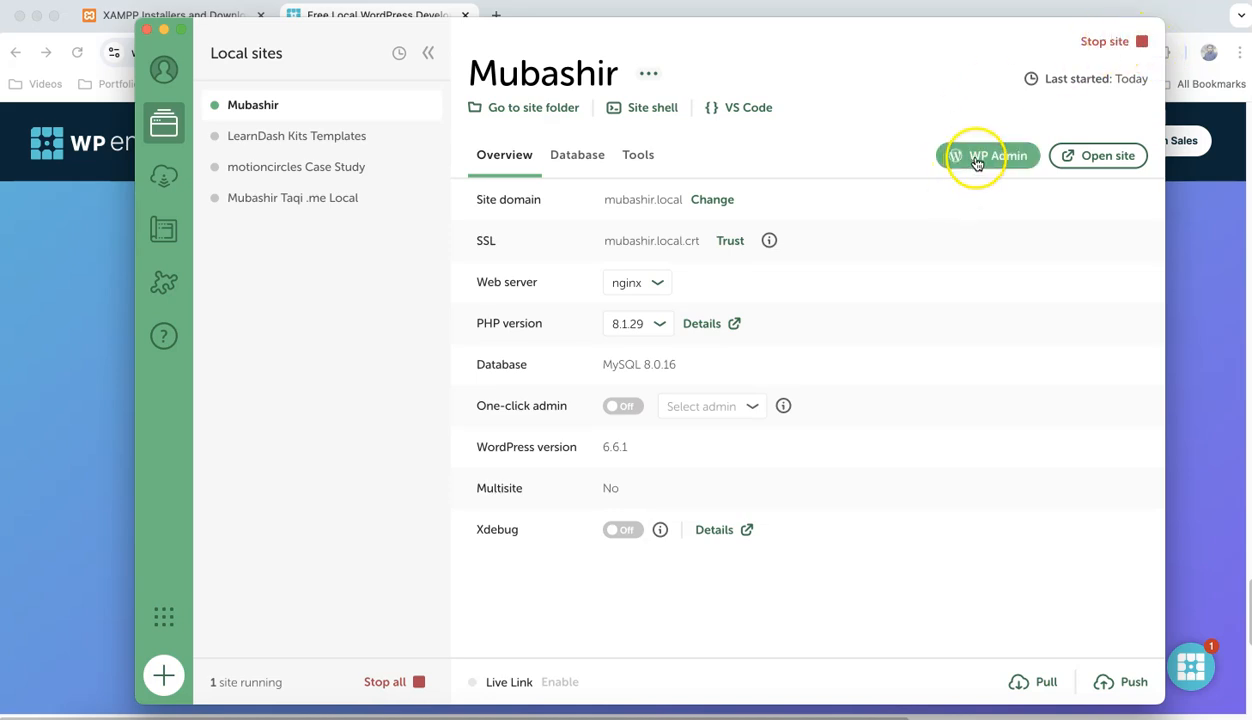
# Step: Log in to the site's WordPress admin as user 'admin'
pyautogui.click(988, 156)
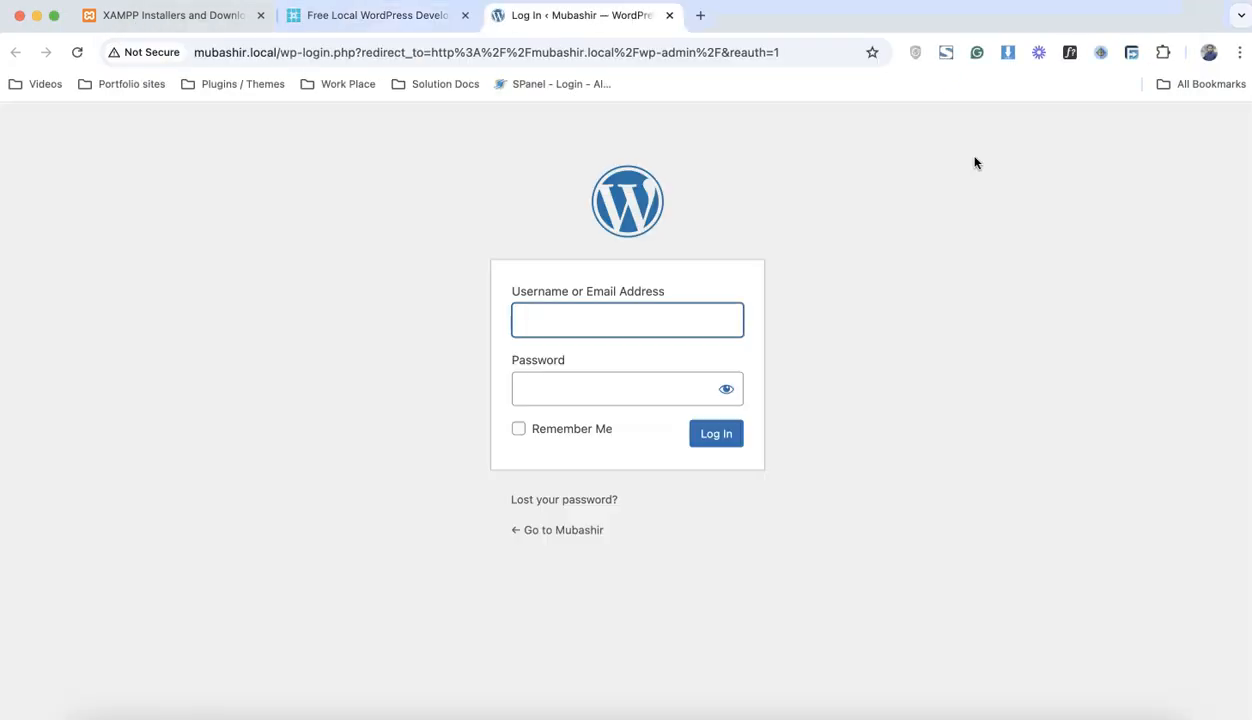
pyautogui.write('admin')
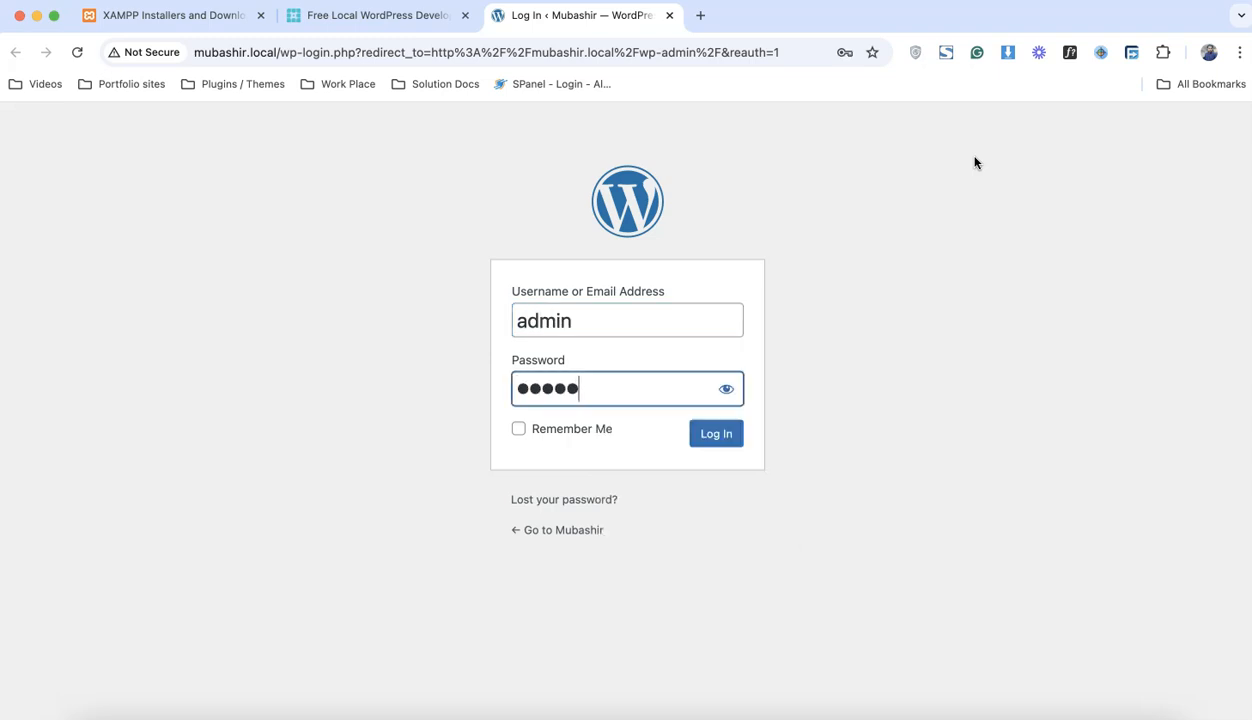
pyautogui.click(716, 432)
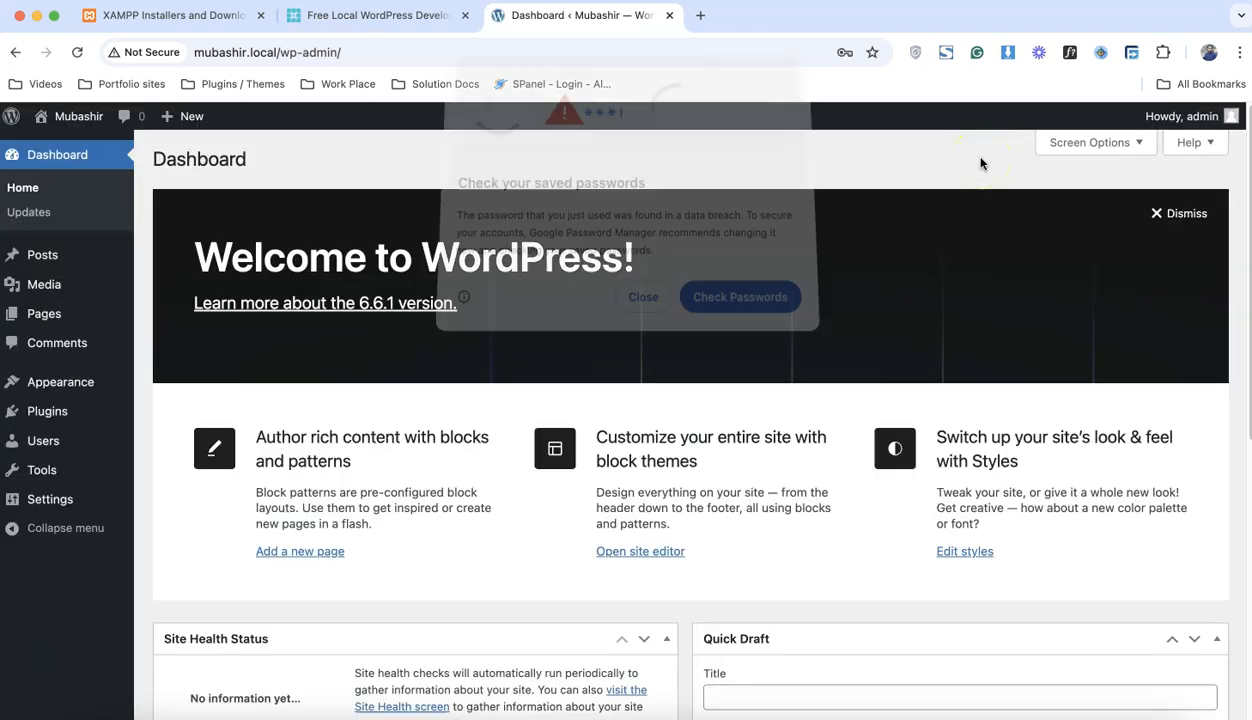
# Step: Dismiss the saved-password warning and the Welcome to WordPress panel on the dashboard
pyautogui.click(642, 296)
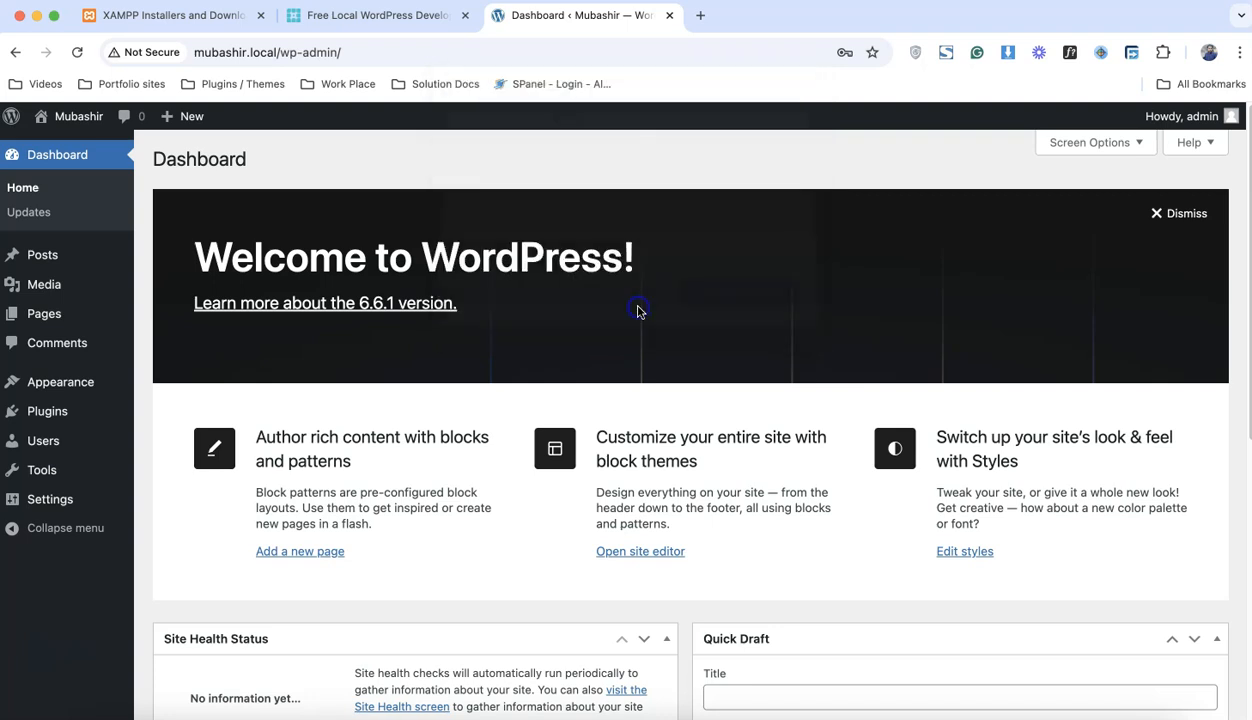
pyautogui.click(1156, 212)
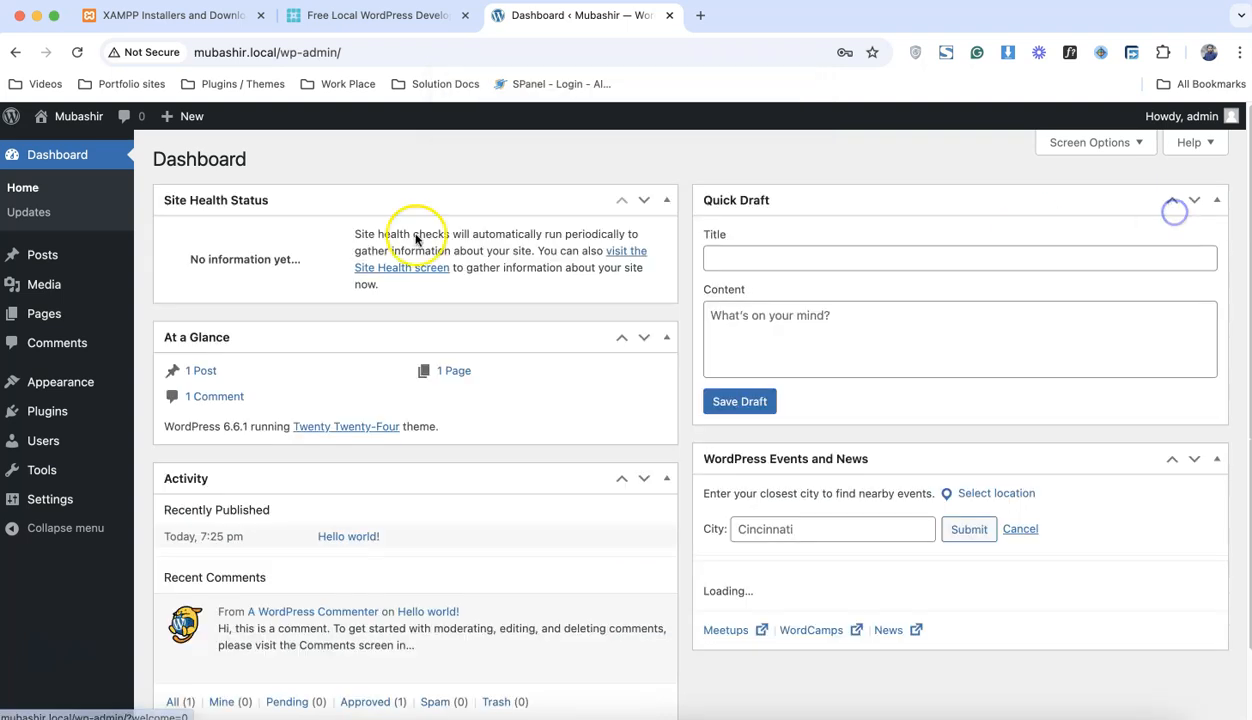
pyautogui.moveTo(46, 410)
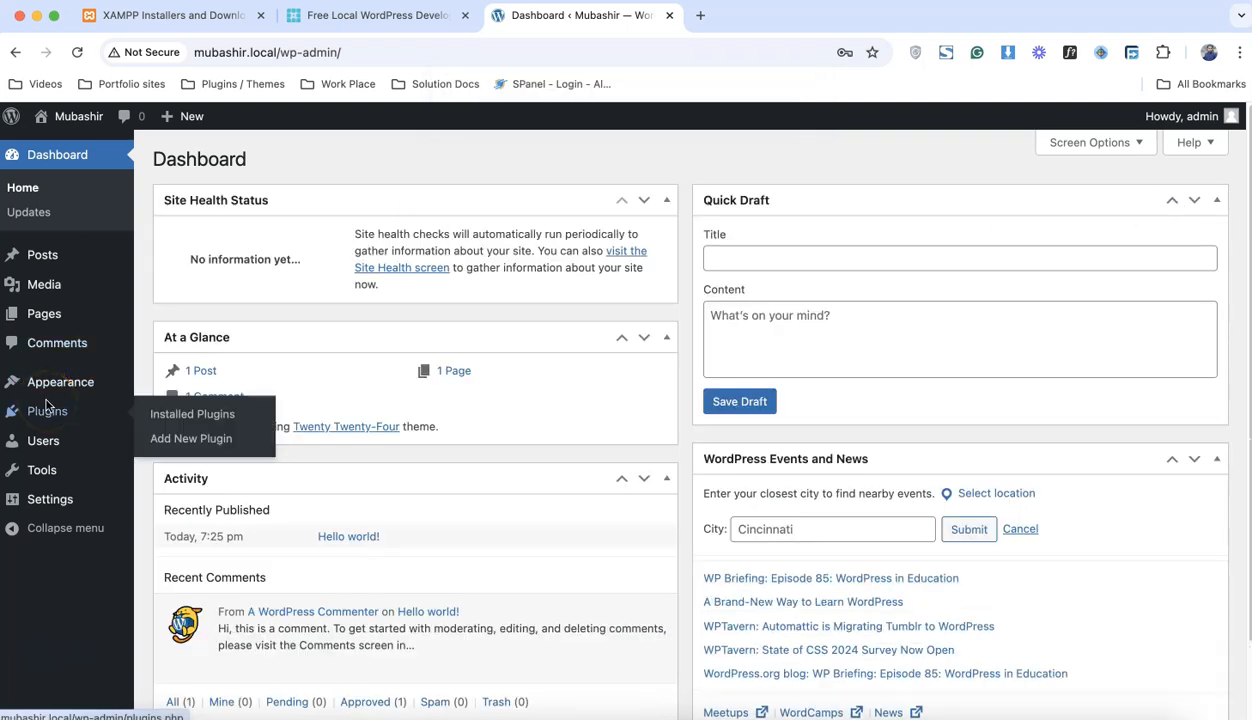
pyautogui.moveTo(60, 382)
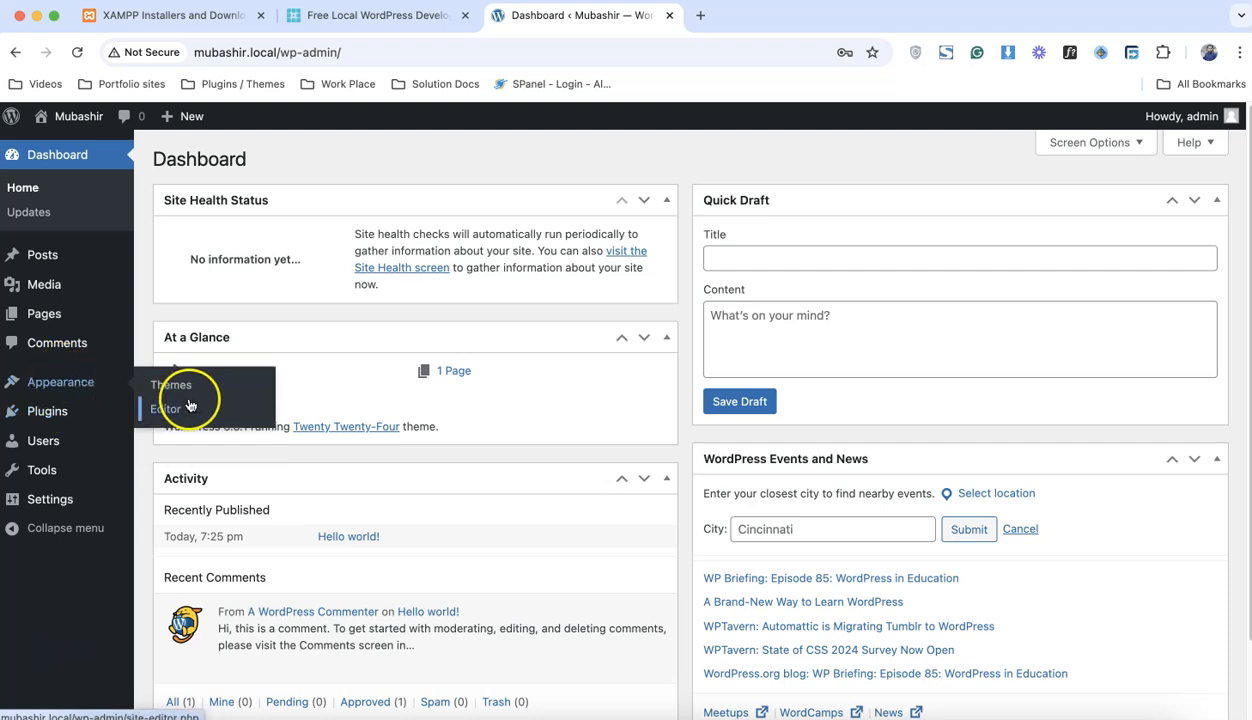